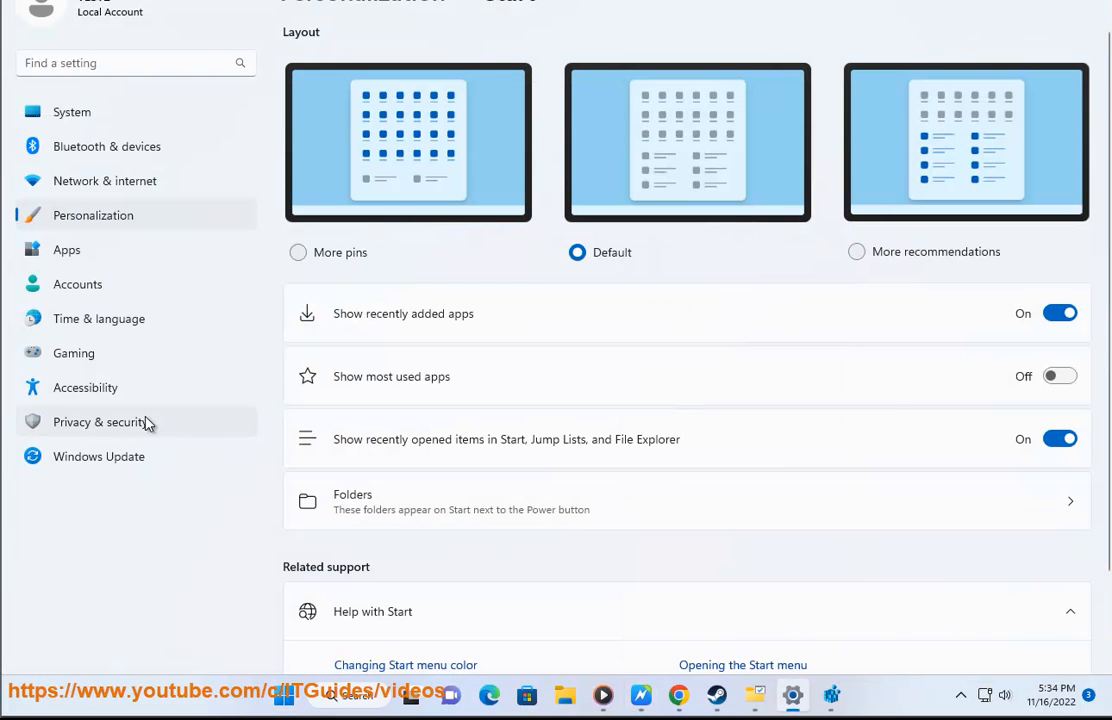
{"action": "mouse_move", "coordinate": [94, 387]}
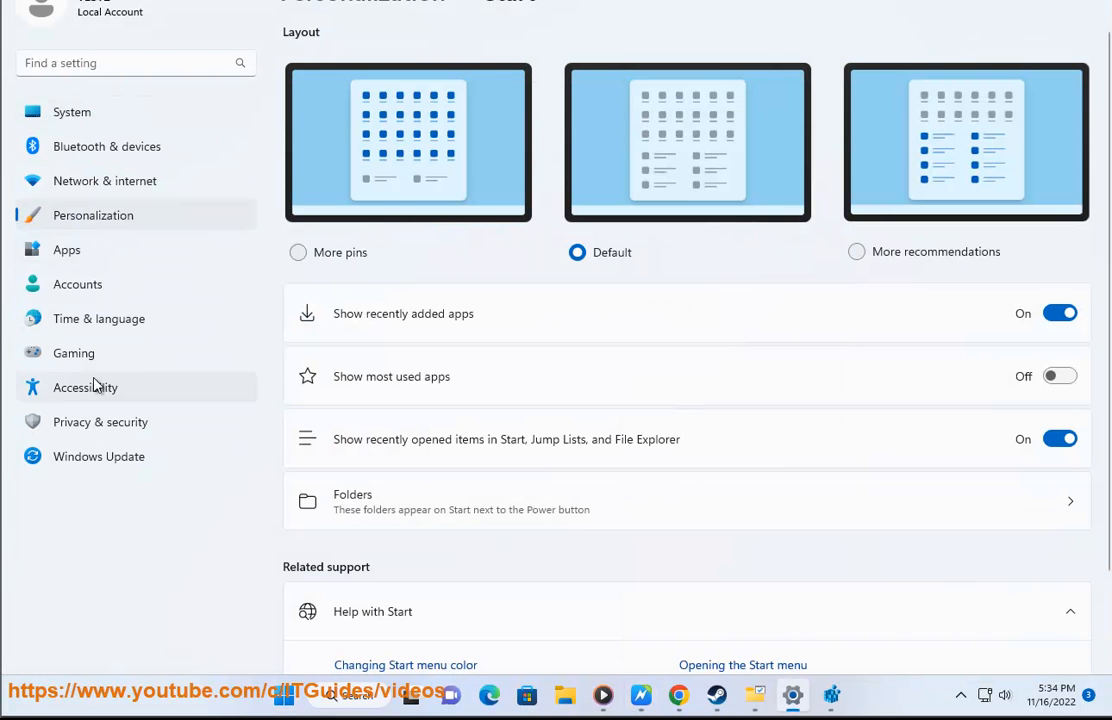
- Navigate from Windows Update settings to the Apps Optional features page
{"action": "left_click", "coordinate": [98, 456]}
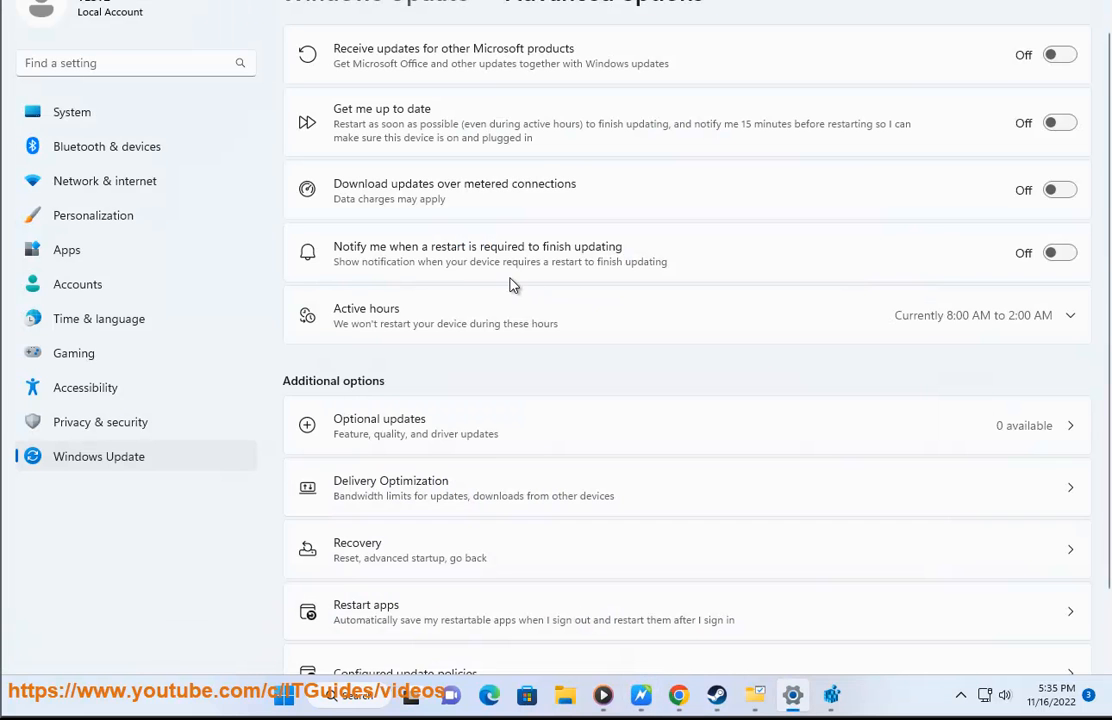
{"action": "mouse_move", "coordinate": [72, 111]}
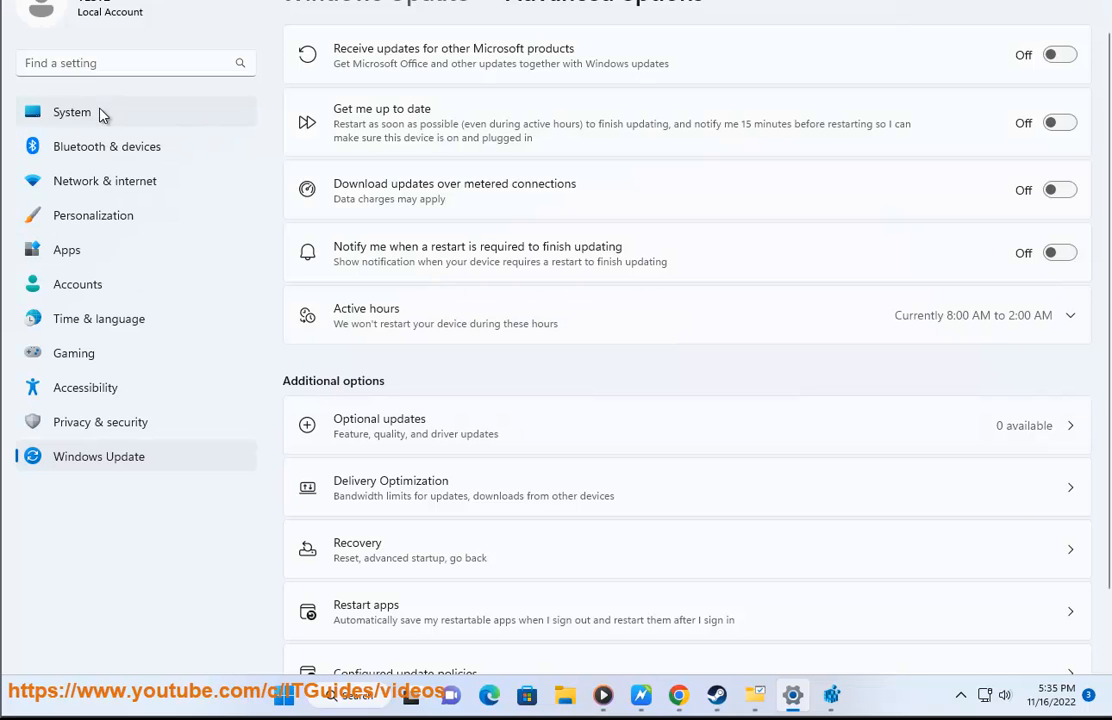
{"action": "left_click", "coordinate": [66, 249]}
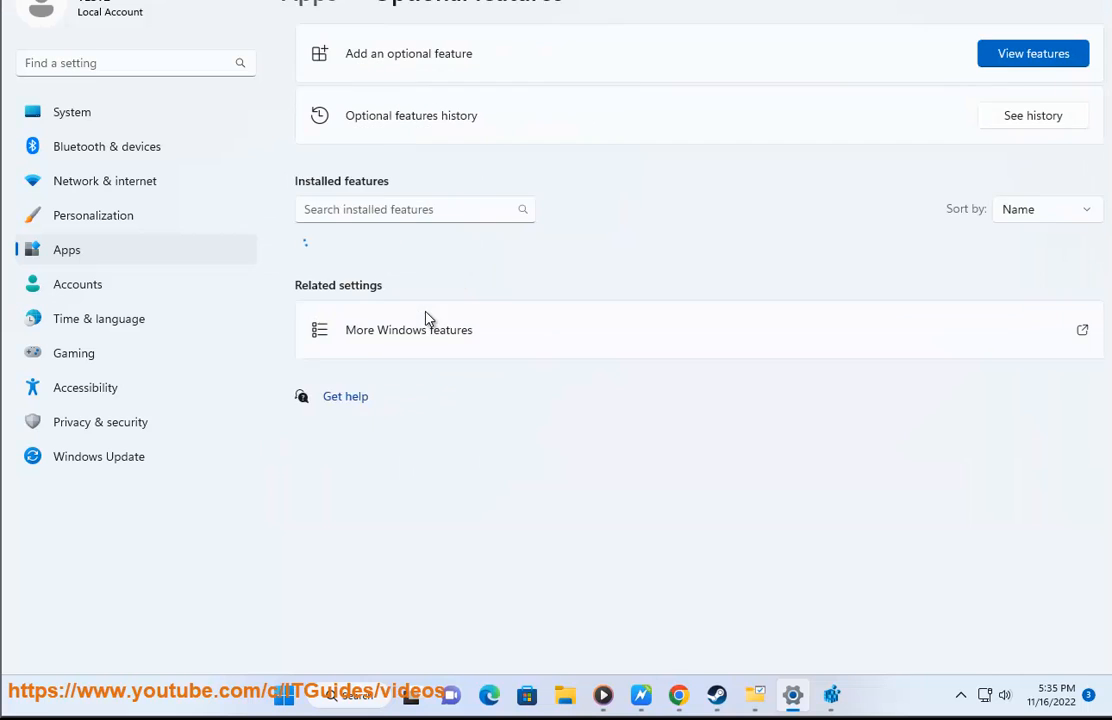
- Search available optional features for 'WIFI', then 'Wireless', to find Wireless Display
{"action": "left_click", "coordinate": [1033, 53]}
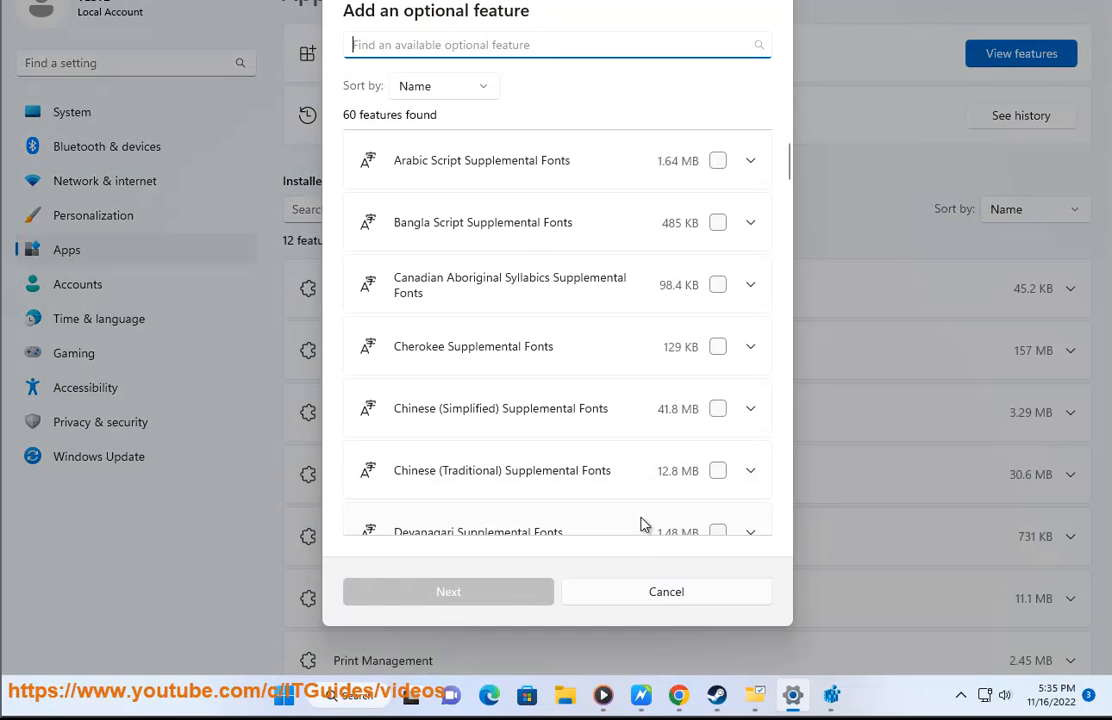
{"action": "type", "text": "WIFI"}
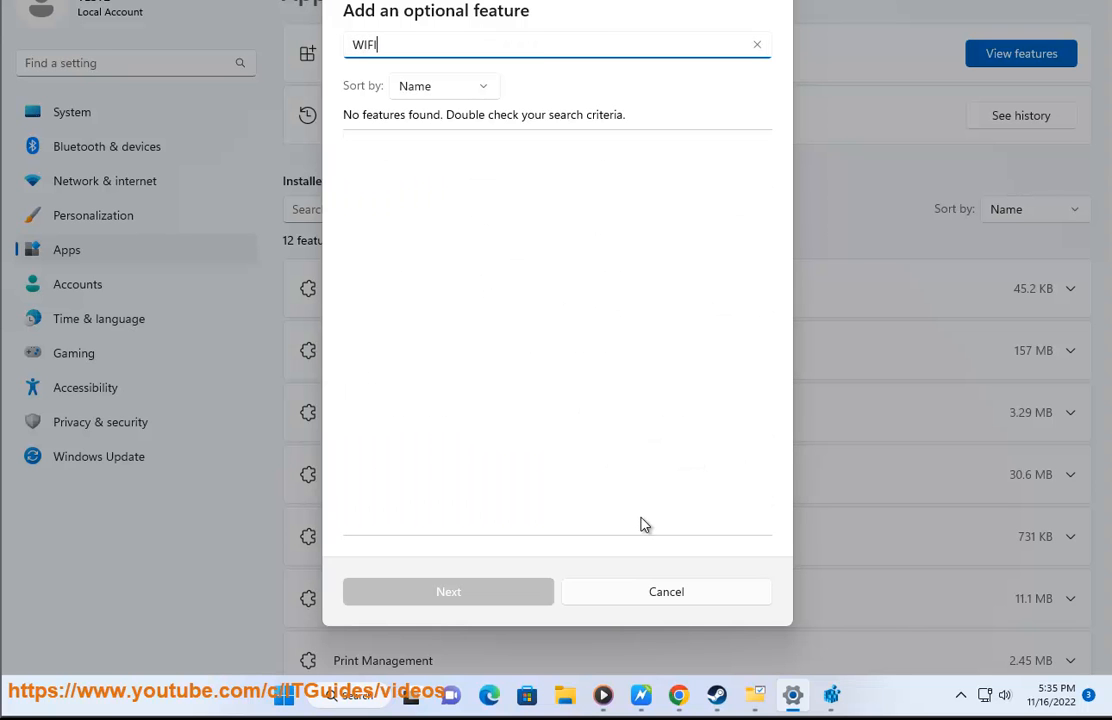
{"action": "mouse_move", "coordinate": [641, 695]}
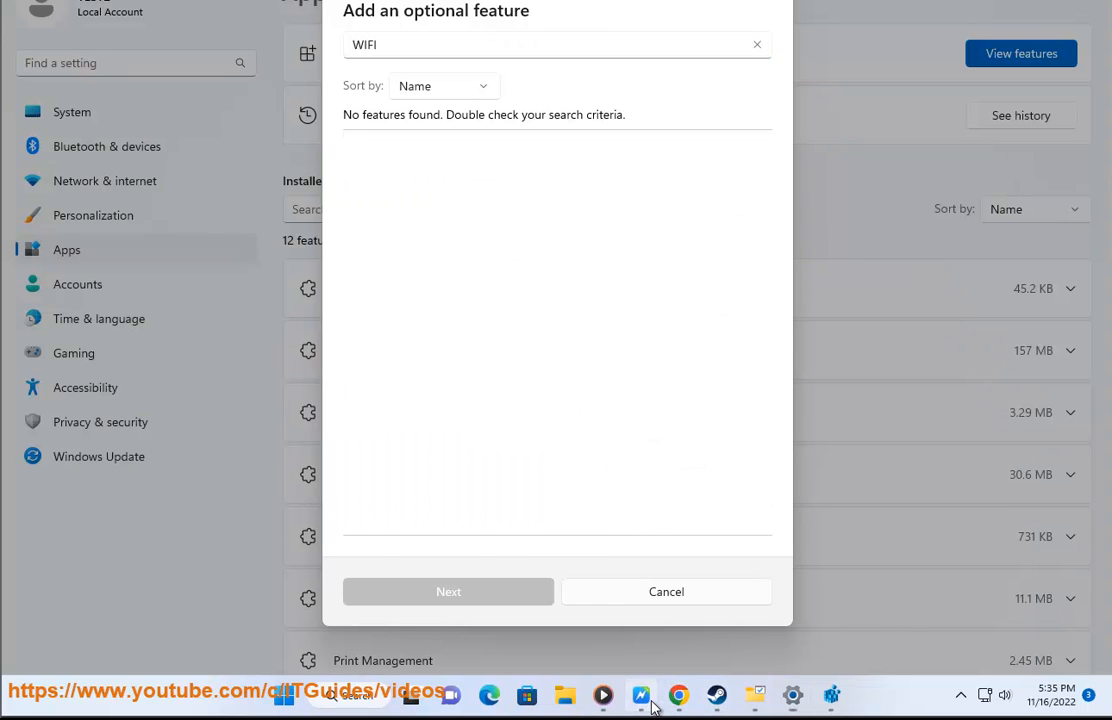
{"action": "left_click", "coordinate": [641, 695]}
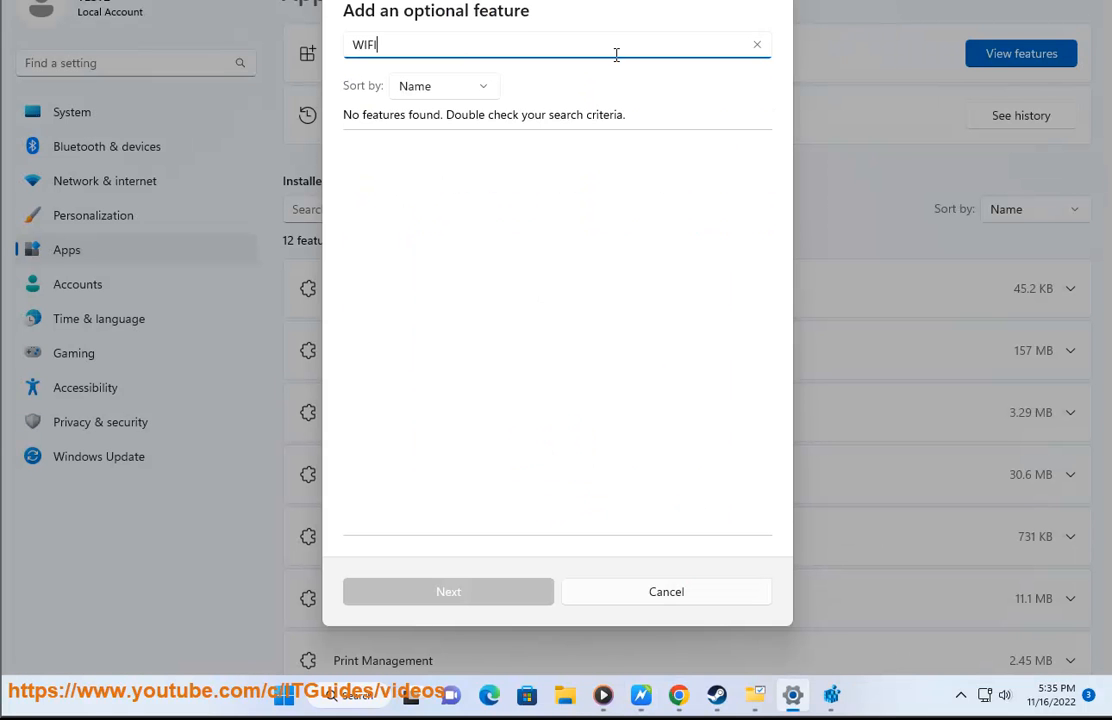
{"action": "type", "text": "Wireless"}
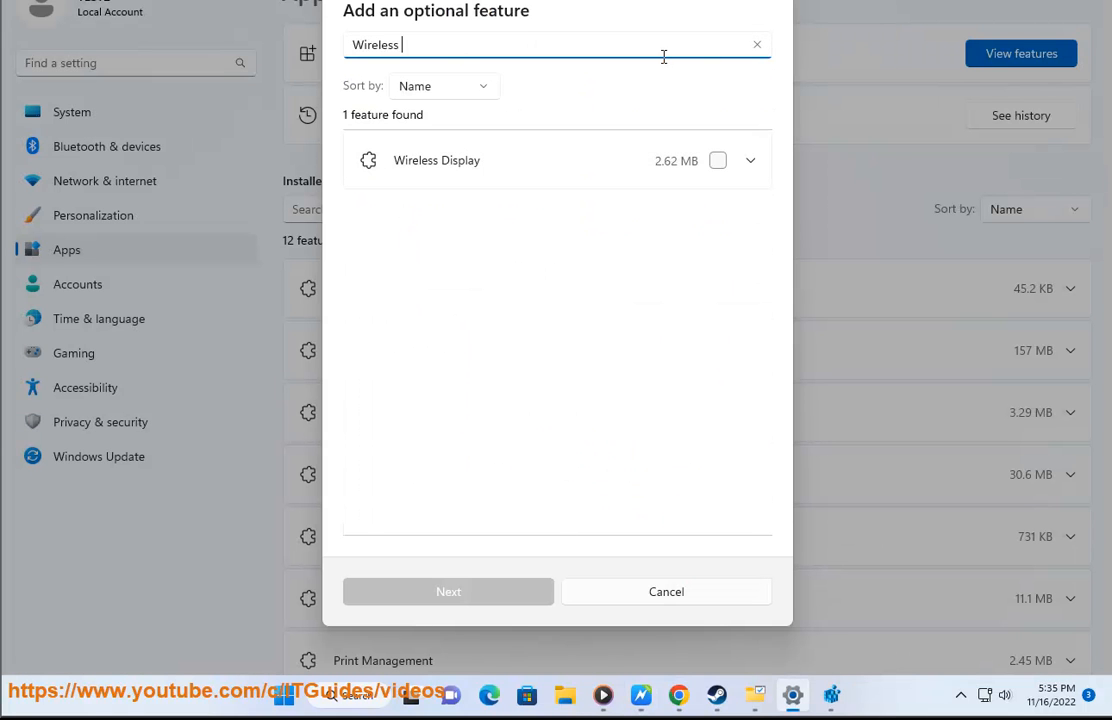
{"action": "left_click", "coordinate": [718, 160]}
{"action": "type", "text": "c"}
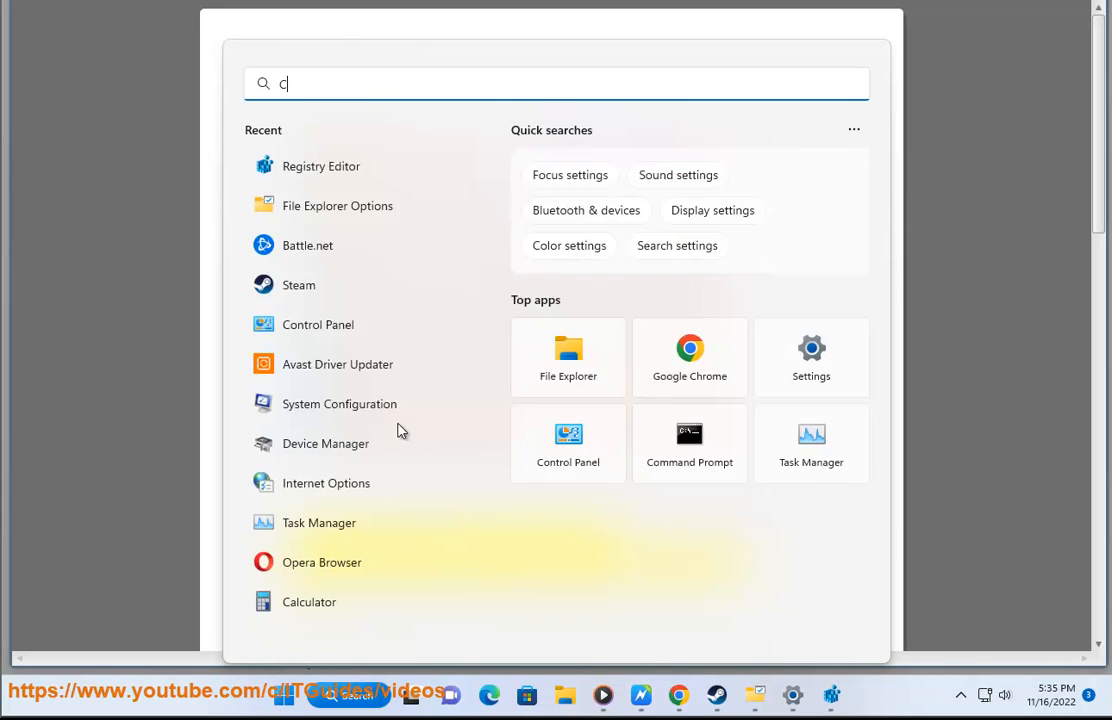
- Run Command Prompt as administrator and approve the User Account Control prompt
{"action": "left_click", "coordinate": [689, 443]}
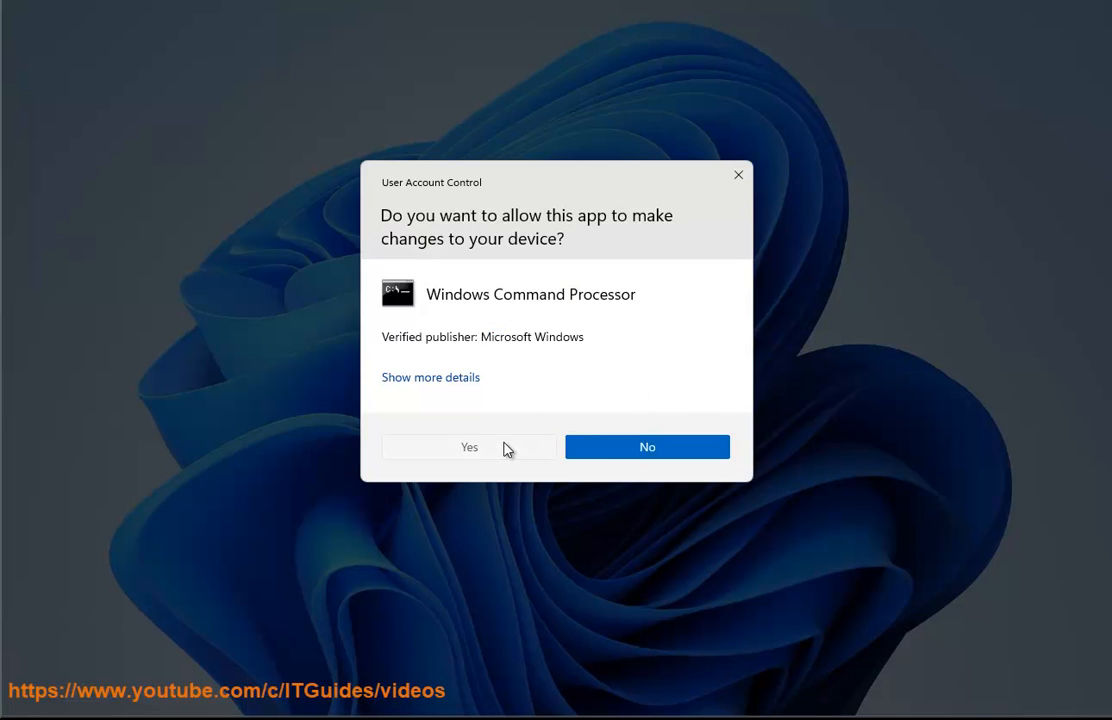
{"action": "left_click", "coordinate": [469, 446]}
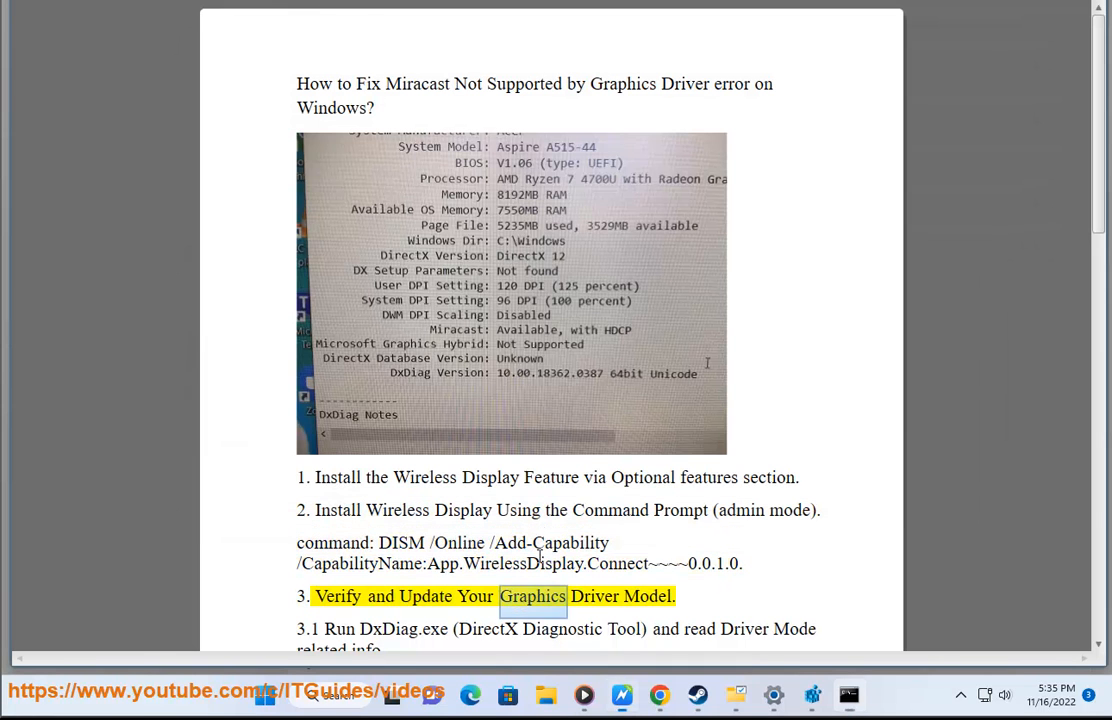
- Read guide steps 3.1 and 3.2 aloud, including the driver model threshold
{"action": "double_click", "coordinate": [339, 628]}
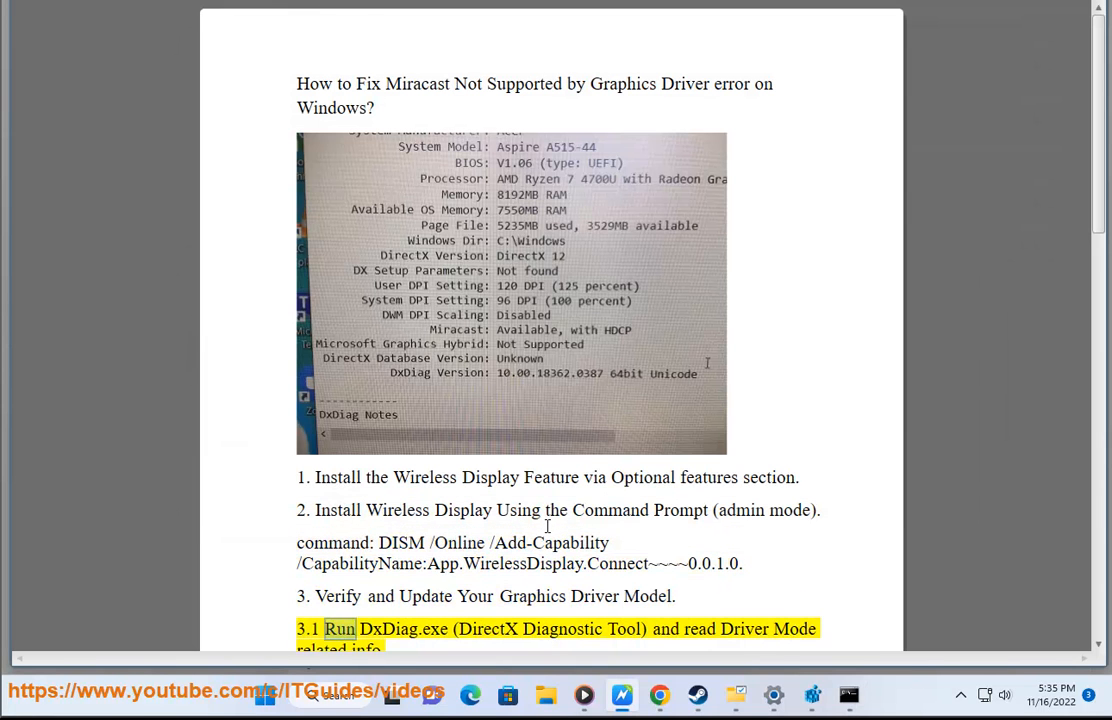
{"action": "scroll", "scroll_direction": "down", "scroll_amount": 3}
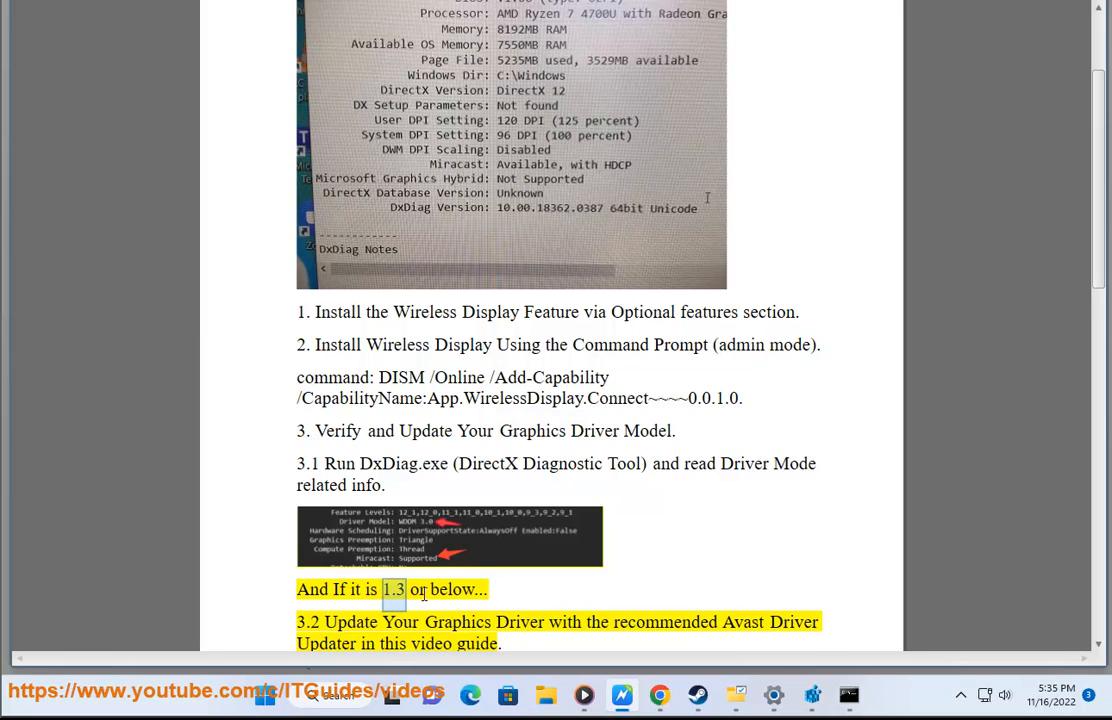
{"action": "double_click", "coordinate": [400, 621]}
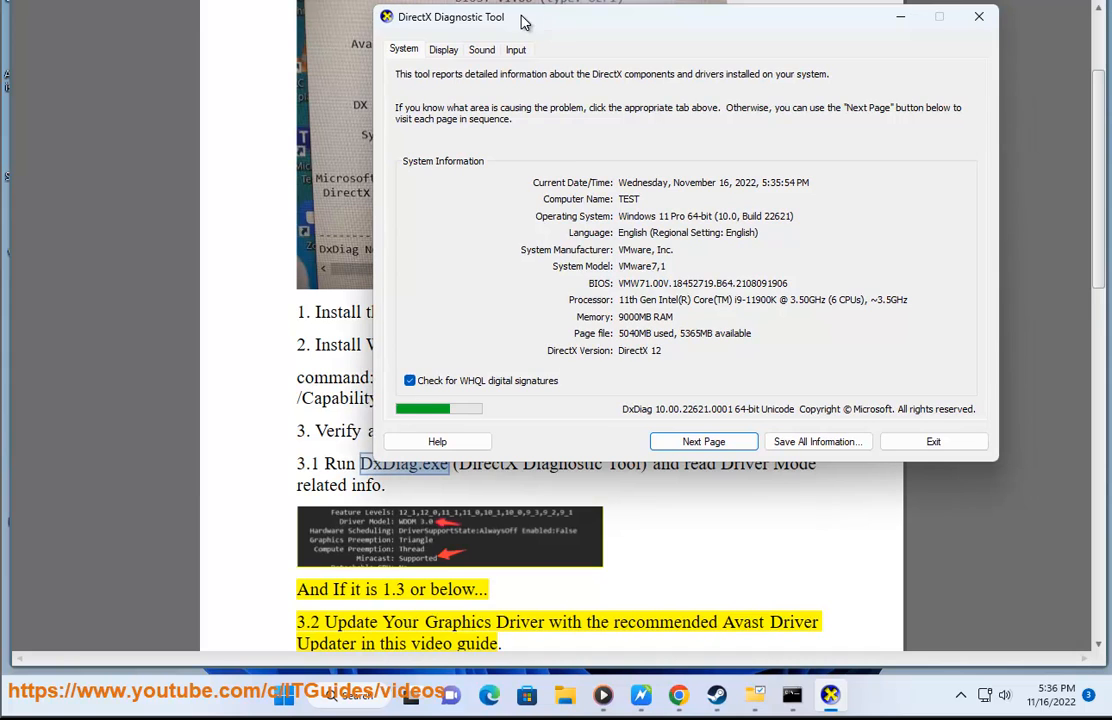
- Glance at the Display tab, then save all information as DxDiag on the desktop
{"action": "left_click", "coordinate": [443, 49]}
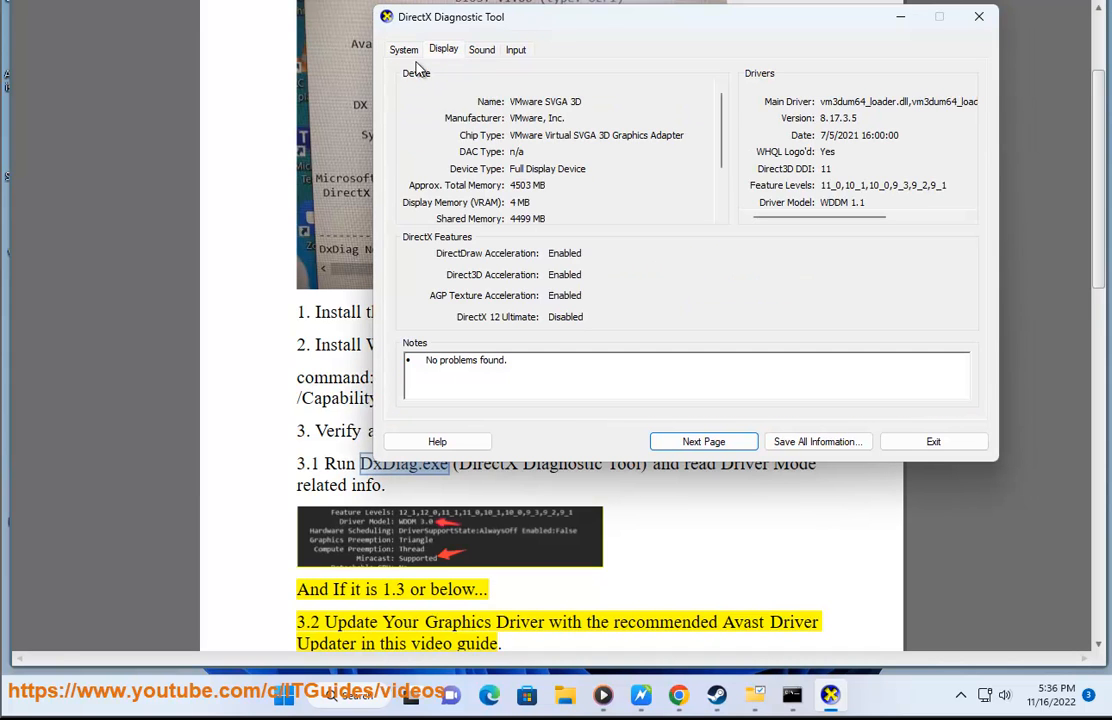
{"action": "left_click", "coordinate": [404, 49]}
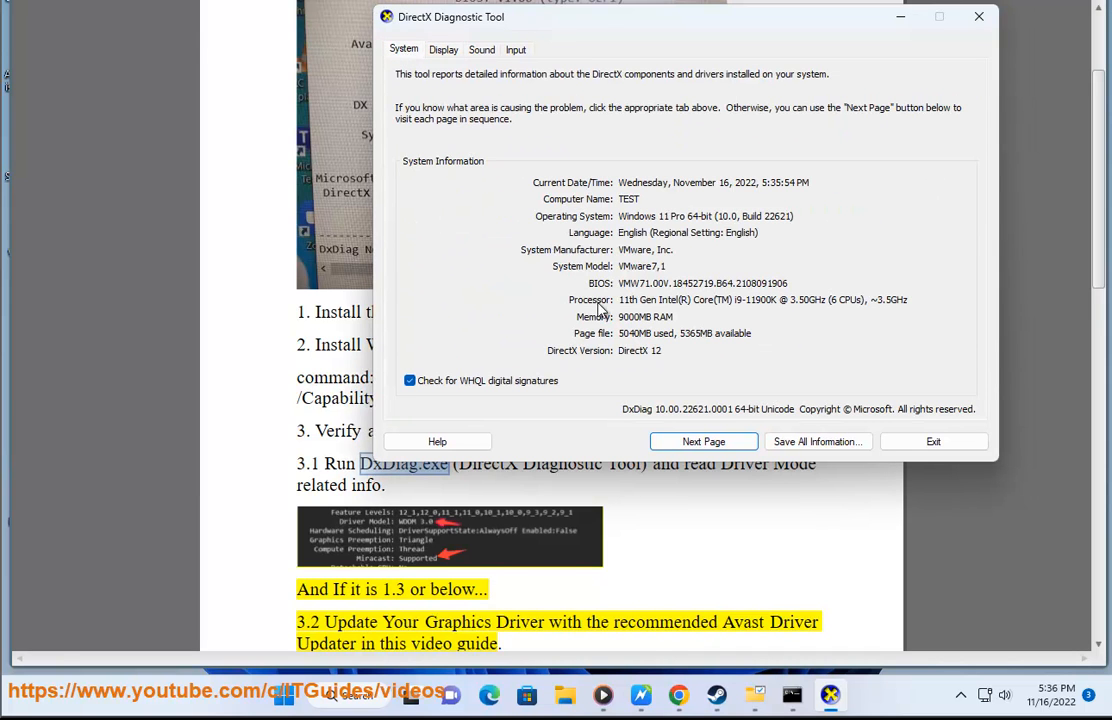
{"action": "mouse_move", "coordinate": [825, 476]}
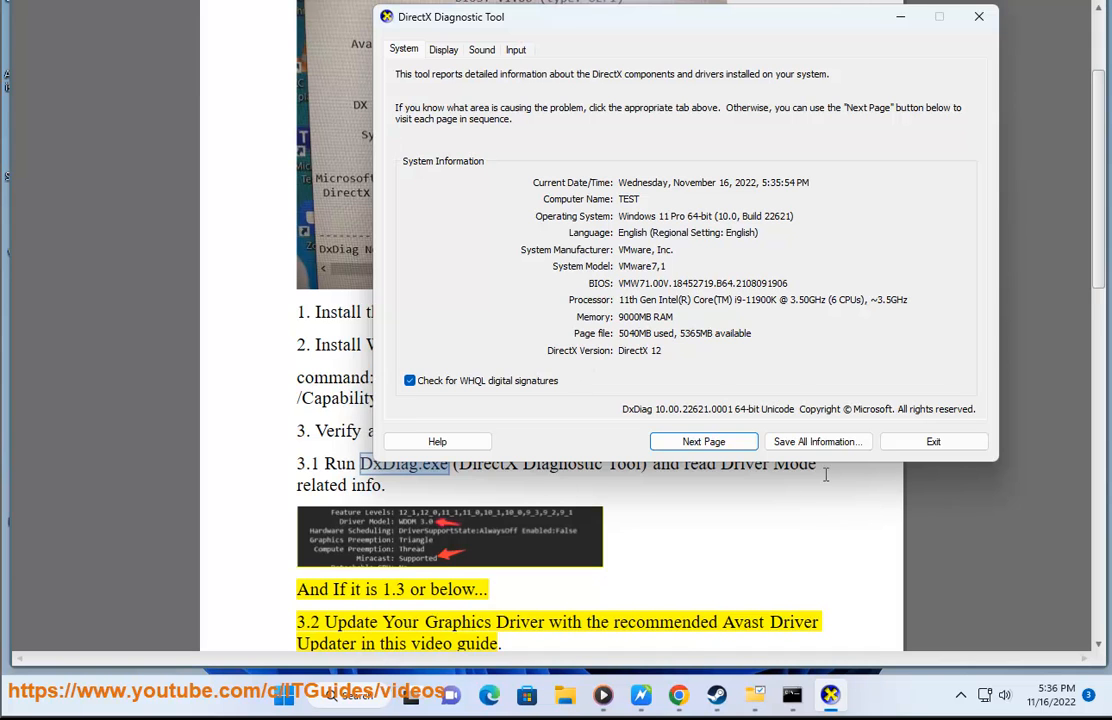
{"action": "left_click", "coordinate": [817, 441]}
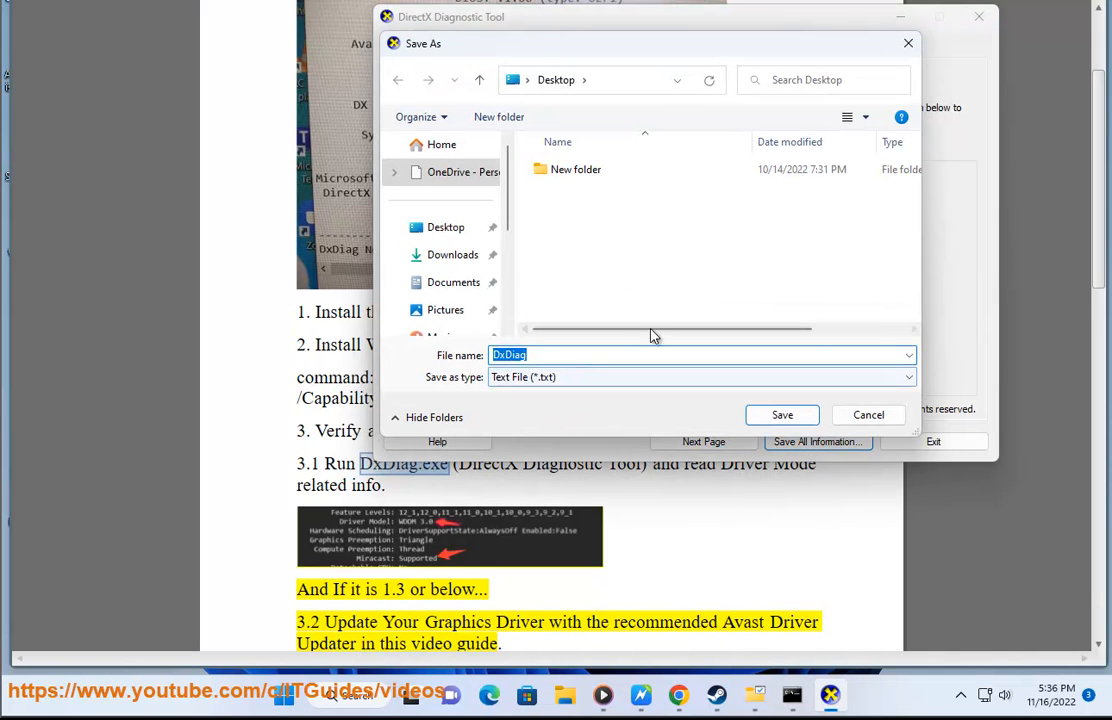
{"action": "left_click", "coordinate": [445, 227]}
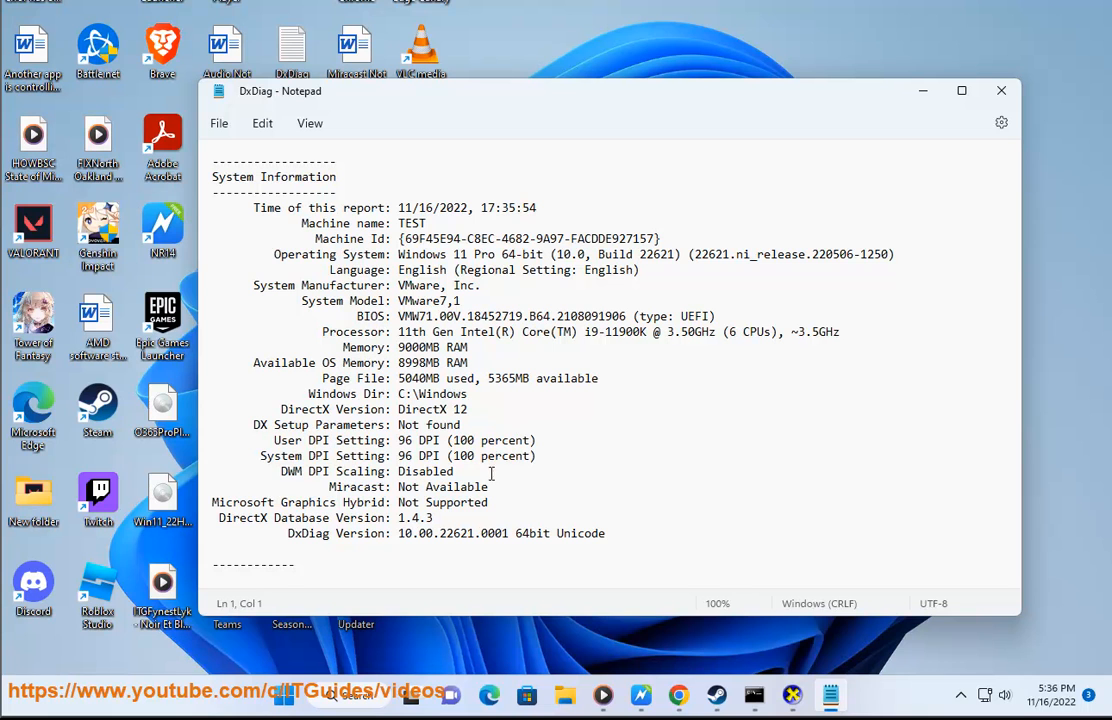
{"action": "mouse_move", "coordinate": [558, 526]}
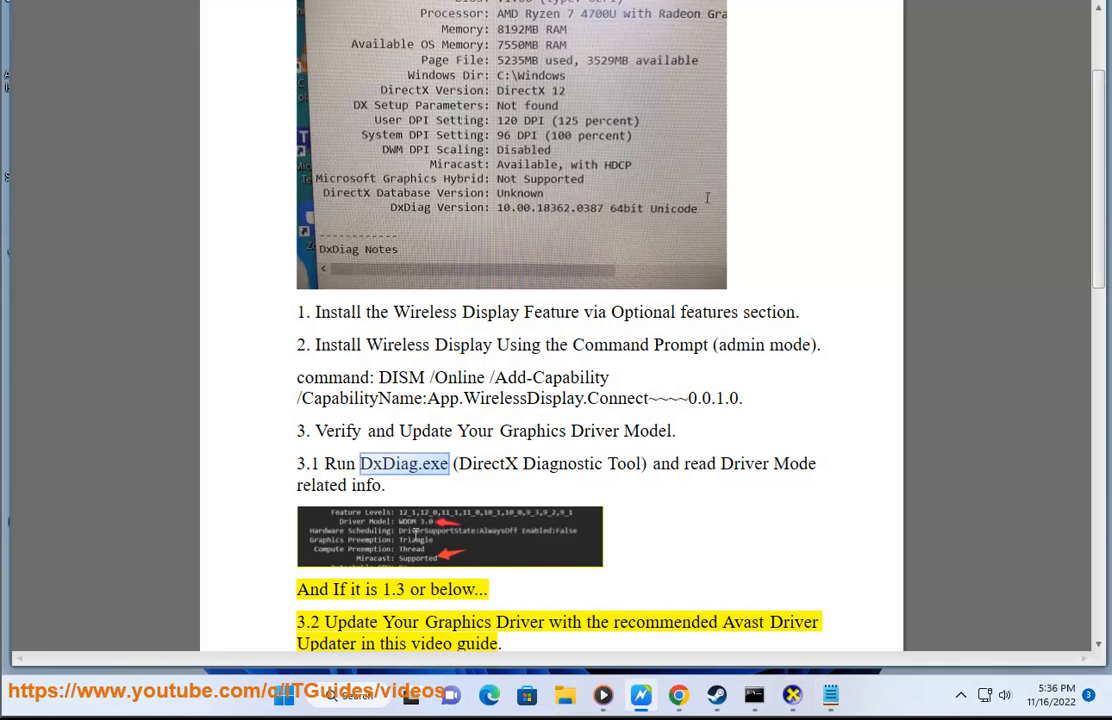
- Select 'Avast' in step 3.2 and 'Display Driver' in step 4 of the guide
{"action": "double_click", "coordinate": [743, 621]}
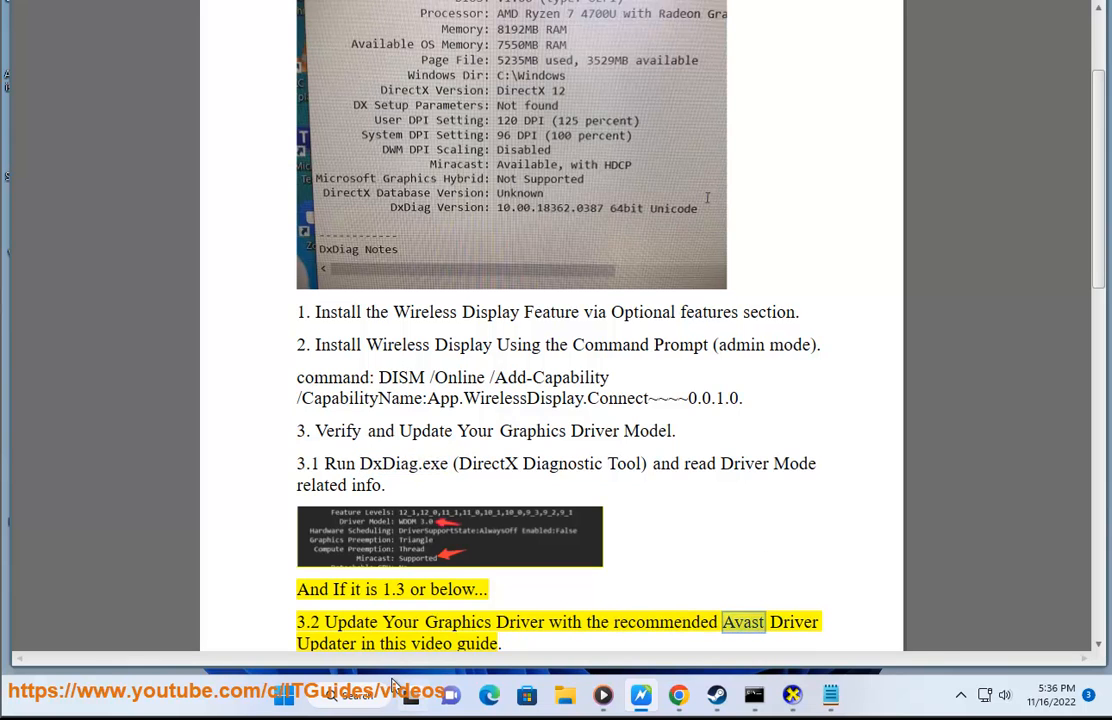
{"action": "left_click", "coordinate": [349, 694]}
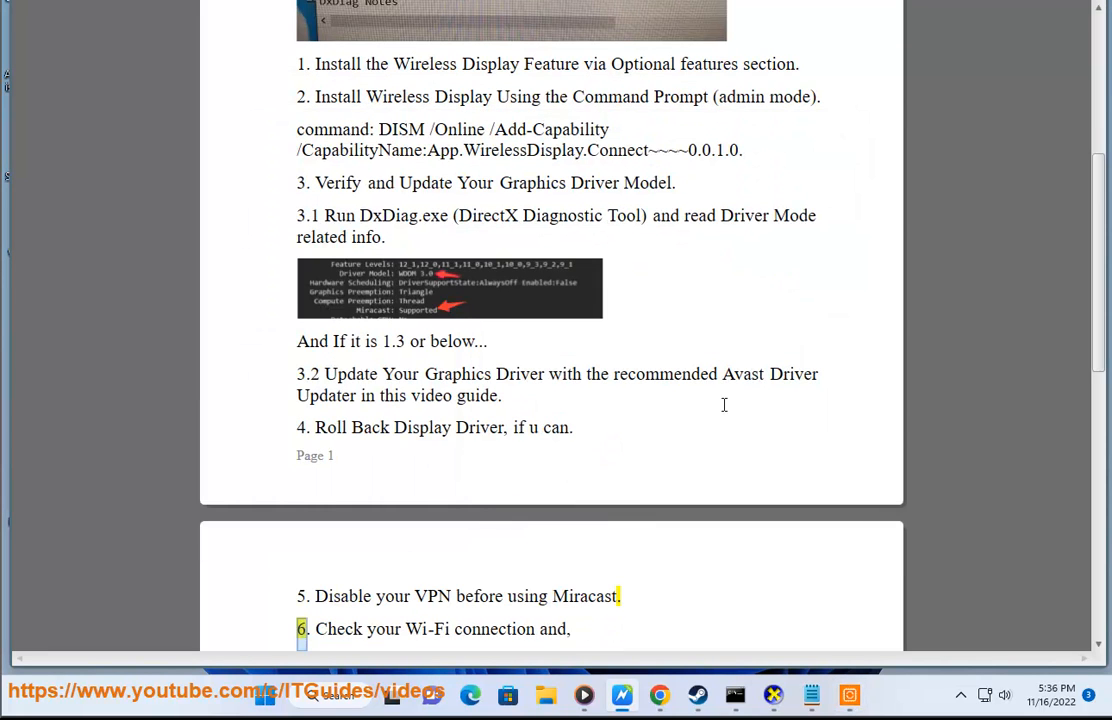
{"action": "left_click_drag", "start_coordinate": [382, 427], "coordinate": [518, 427]}
{"action": "type", "text": "D"}
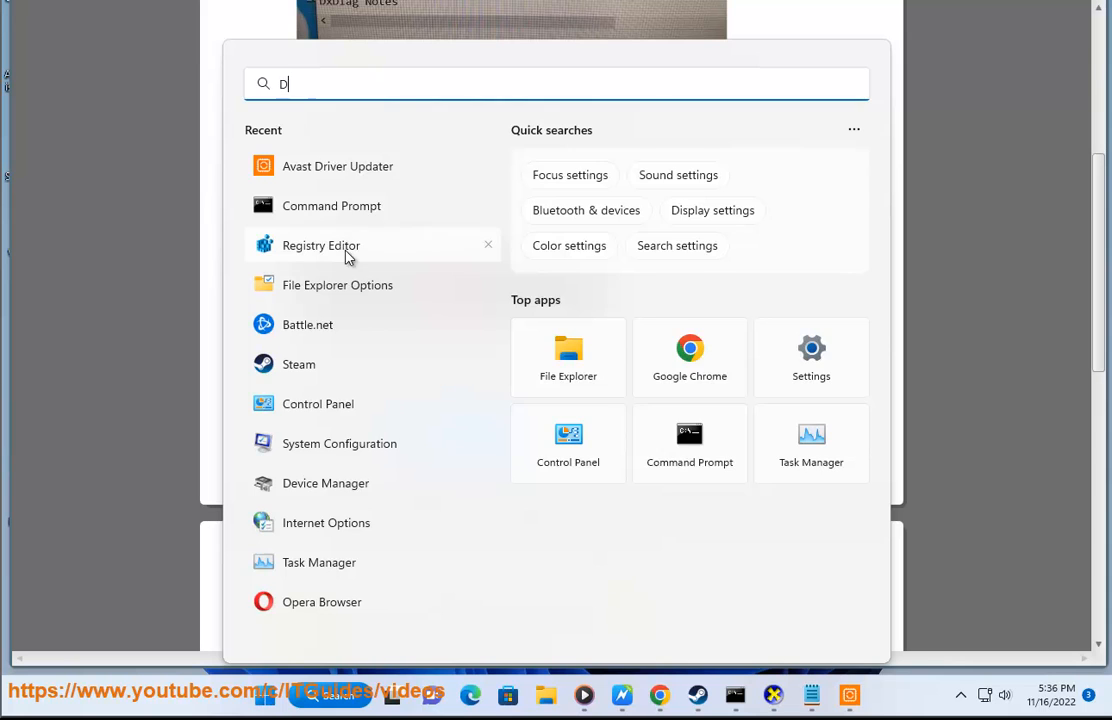
- Check the VMware display adapter's Update, Disable and Uninstall driver options in Device Manager
{"action": "left_click", "coordinate": [321, 245]}
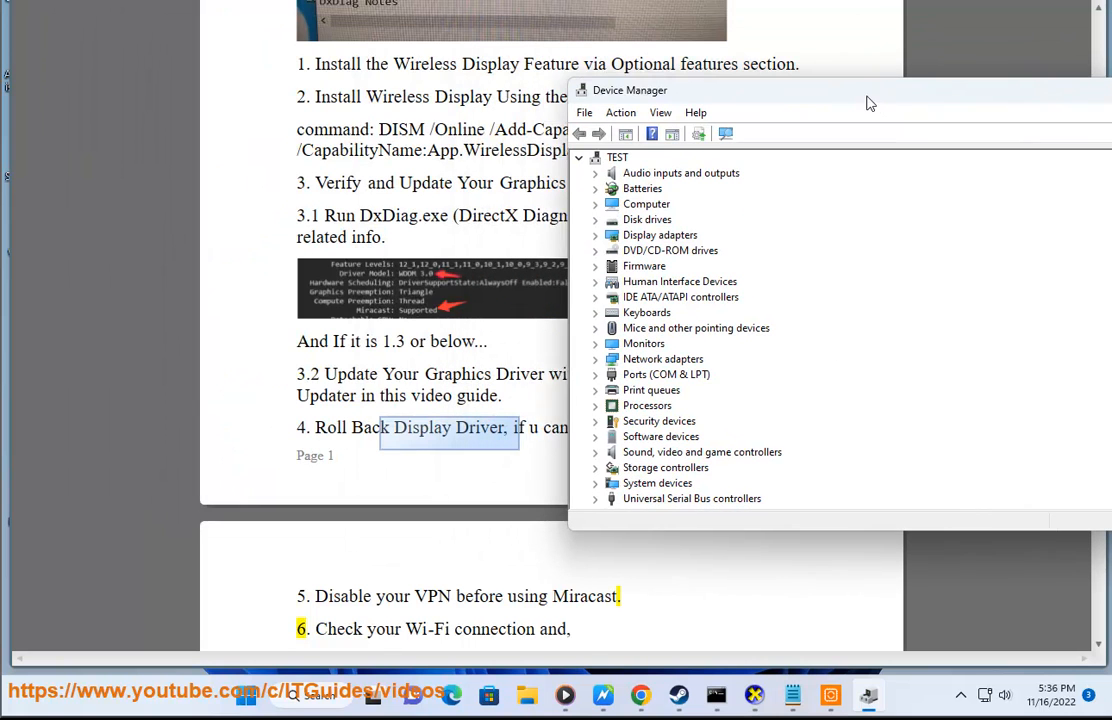
{"action": "left_click_drag", "start_coordinate": [870, 95], "coordinate": [845, 95]}
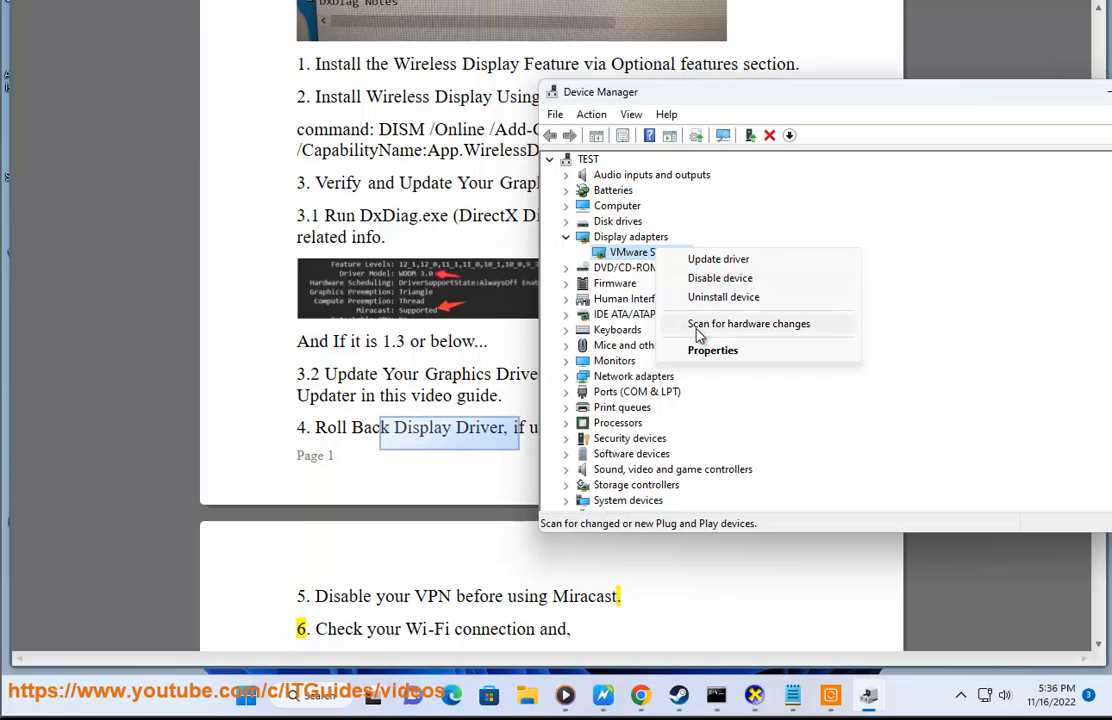
{"action": "left_click", "coordinate": [712, 350]}
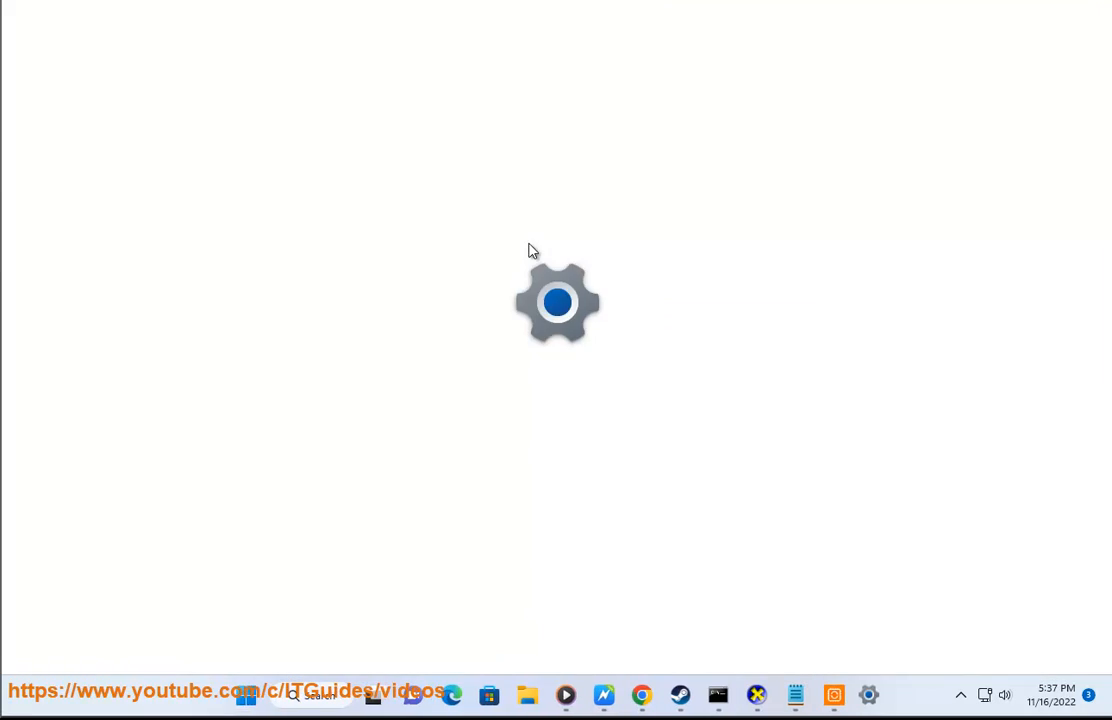
{"action": "left_click", "coordinate": [868, 694]}
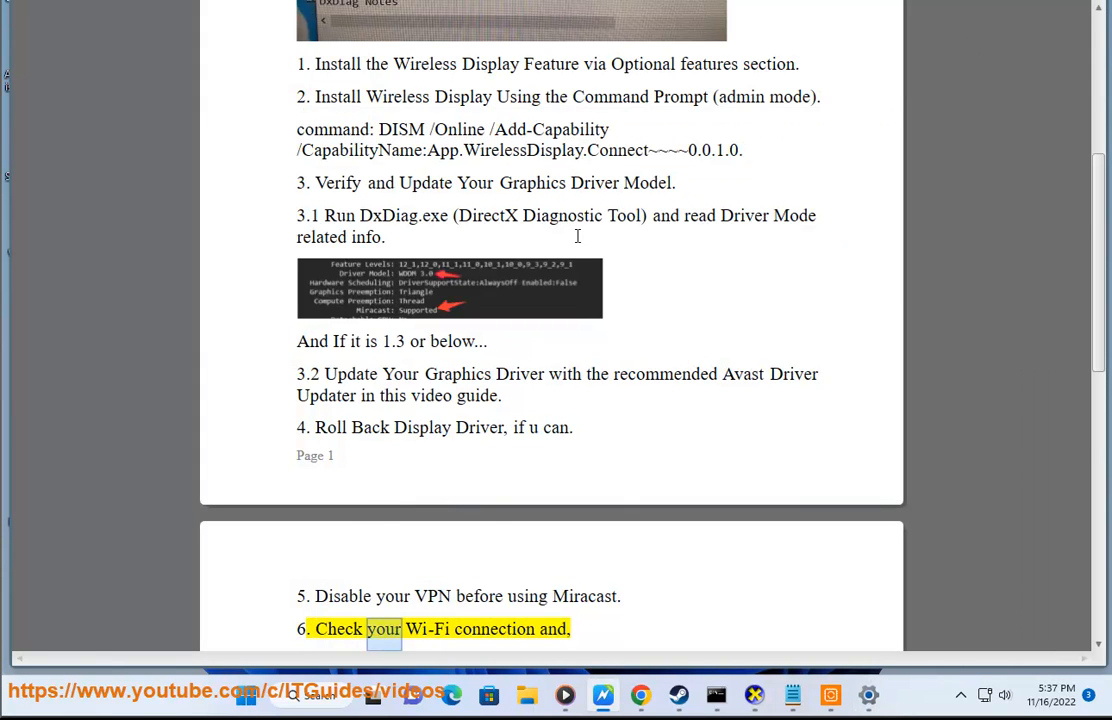
- Scroll through guide steps 5–7 and select 'Miracast' in step 7
{"action": "scroll", "scroll_direction": "down", "scroll_amount": 3}
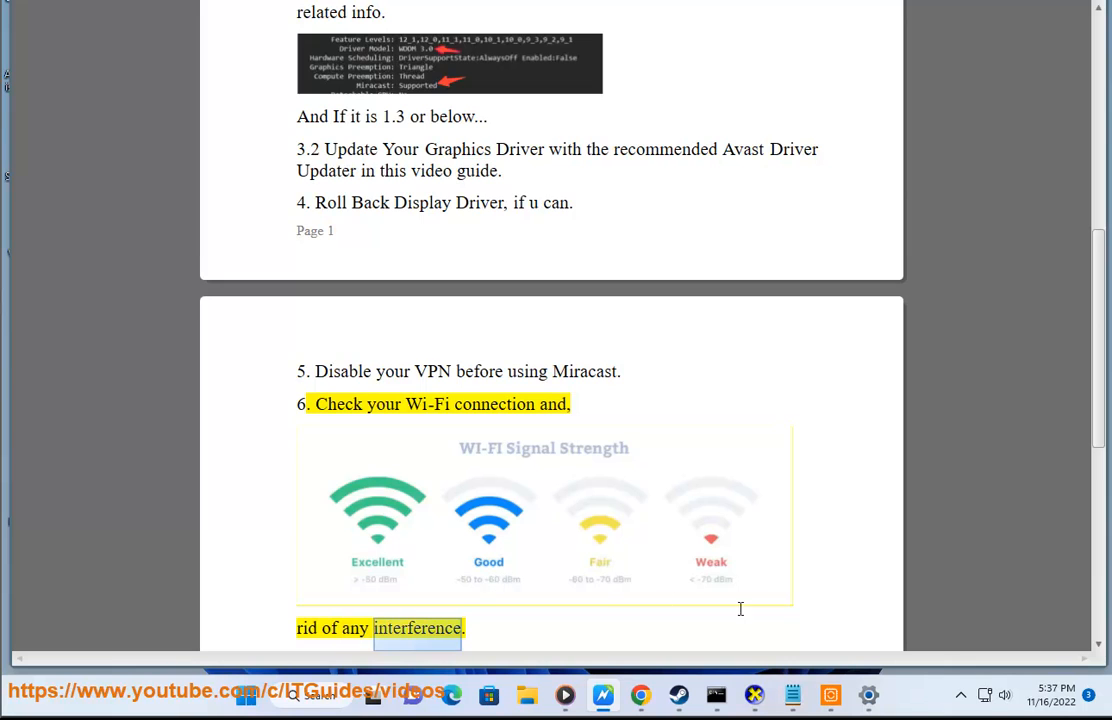
{"action": "scroll", "scroll_direction": "down", "scroll_amount": 3}
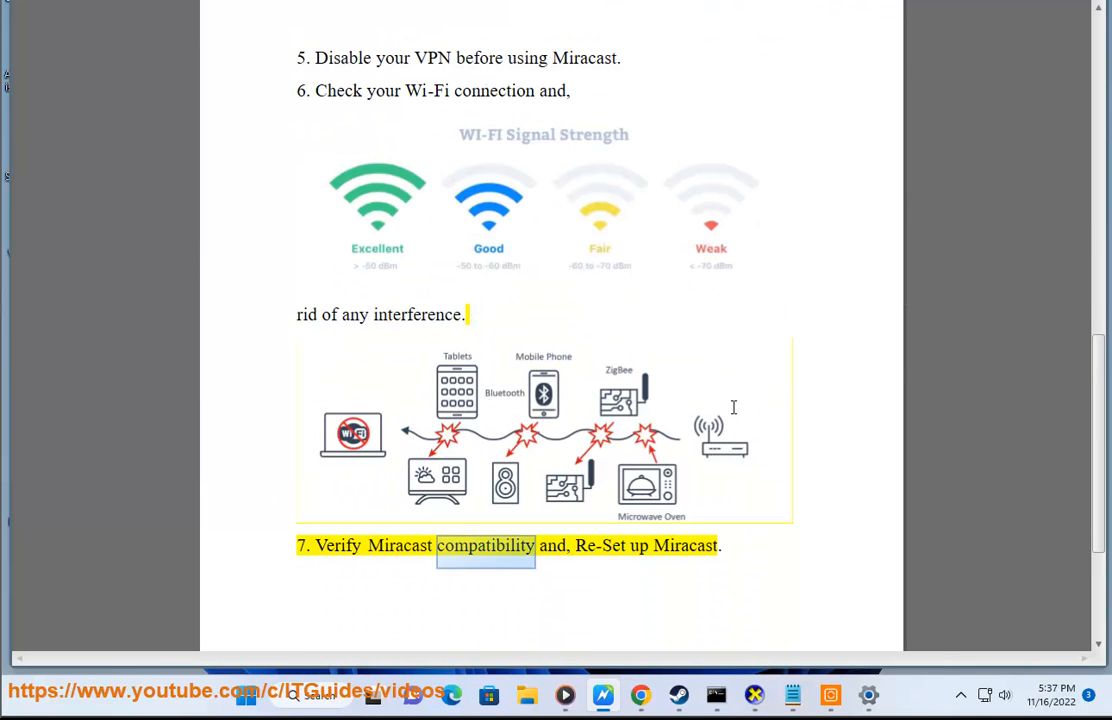
{"action": "double_click", "coordinate": [685, 545]}
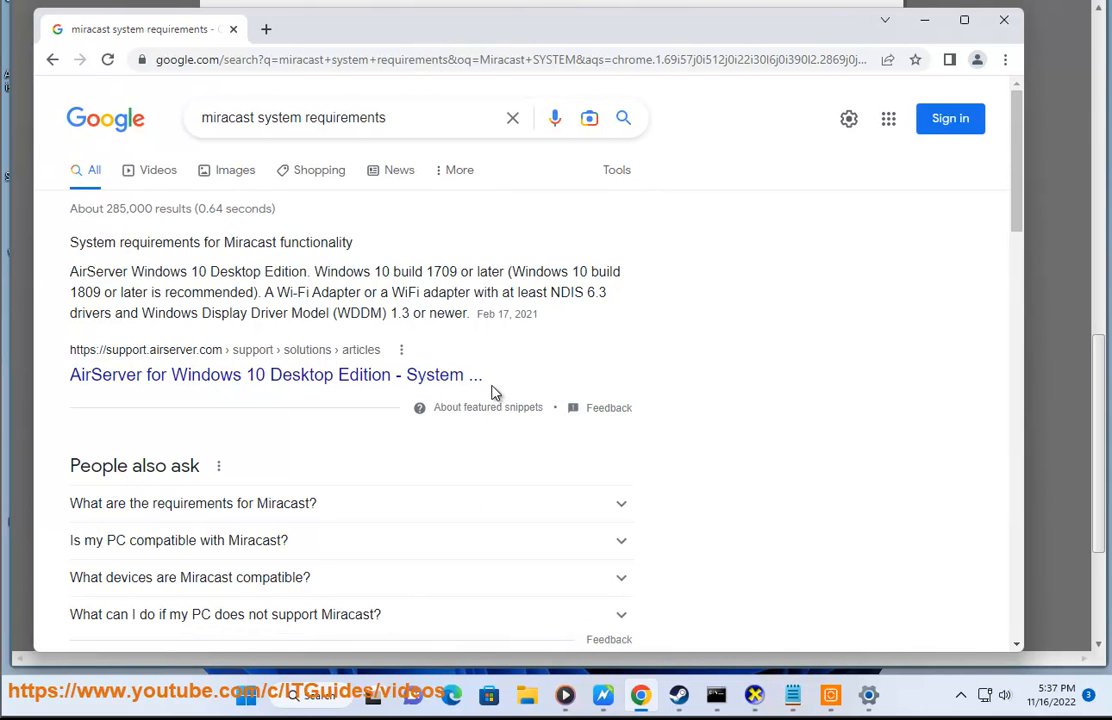
- Scroll results, highlight the Wi-Fi band snippet, reread step 7, and return to Chrome
{"action": "scroll", "scroll_direction": "down", "scroll_amount": 3}
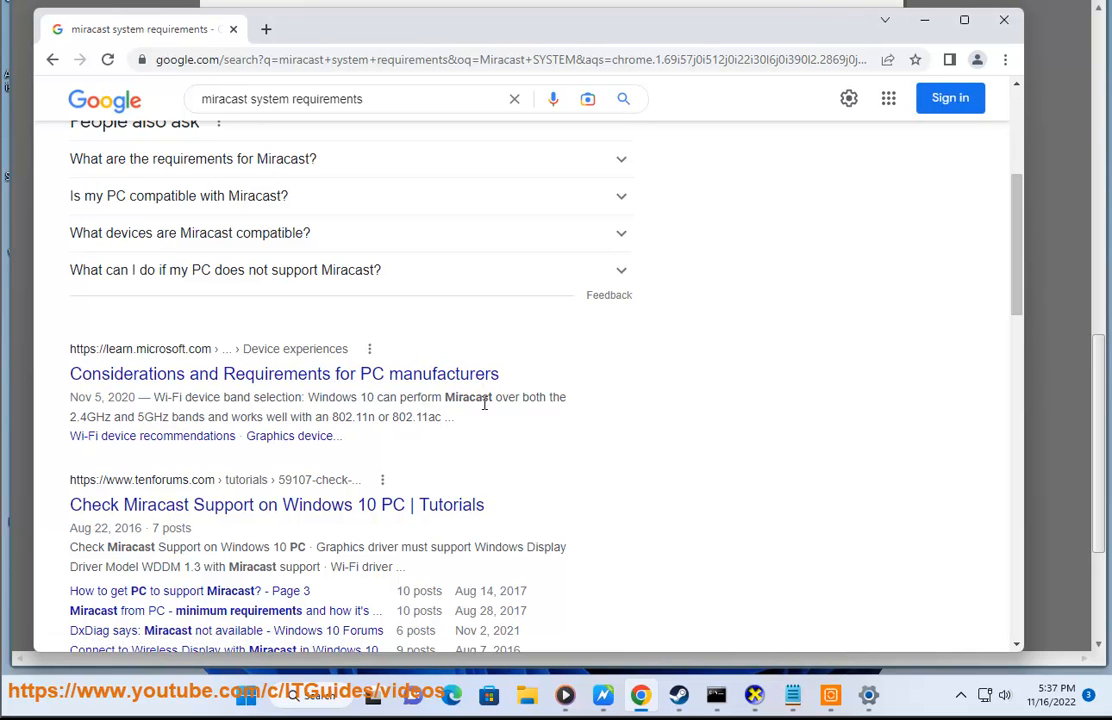
{"action": "left_click_drag", "start_coordinate": [160, 397], "coordinate": [385, 397]}
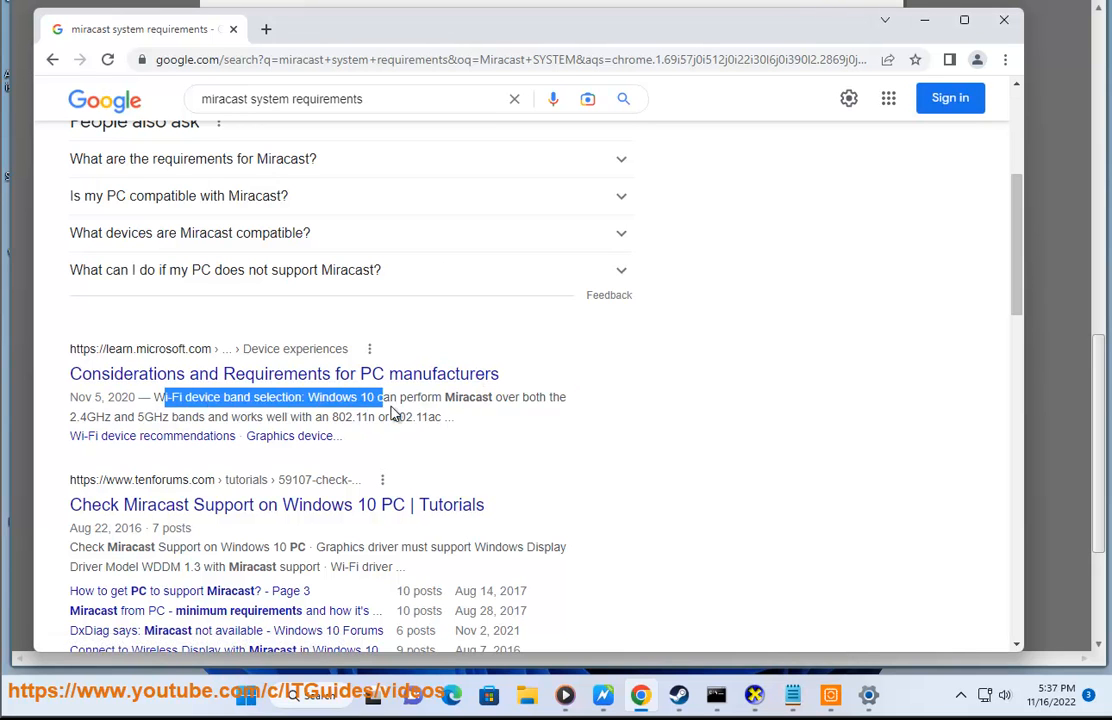
{"action": "mouse_move", "coordinate": [509, 419]}
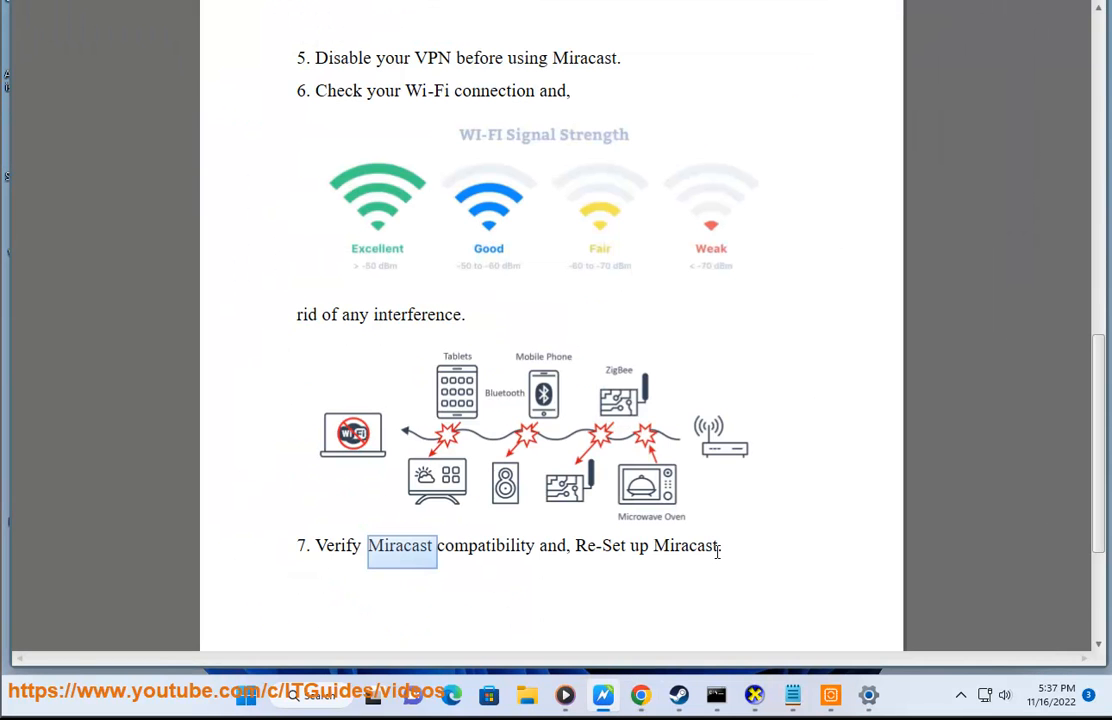
{"action": "left_click", "coordinate": [720, 548]}
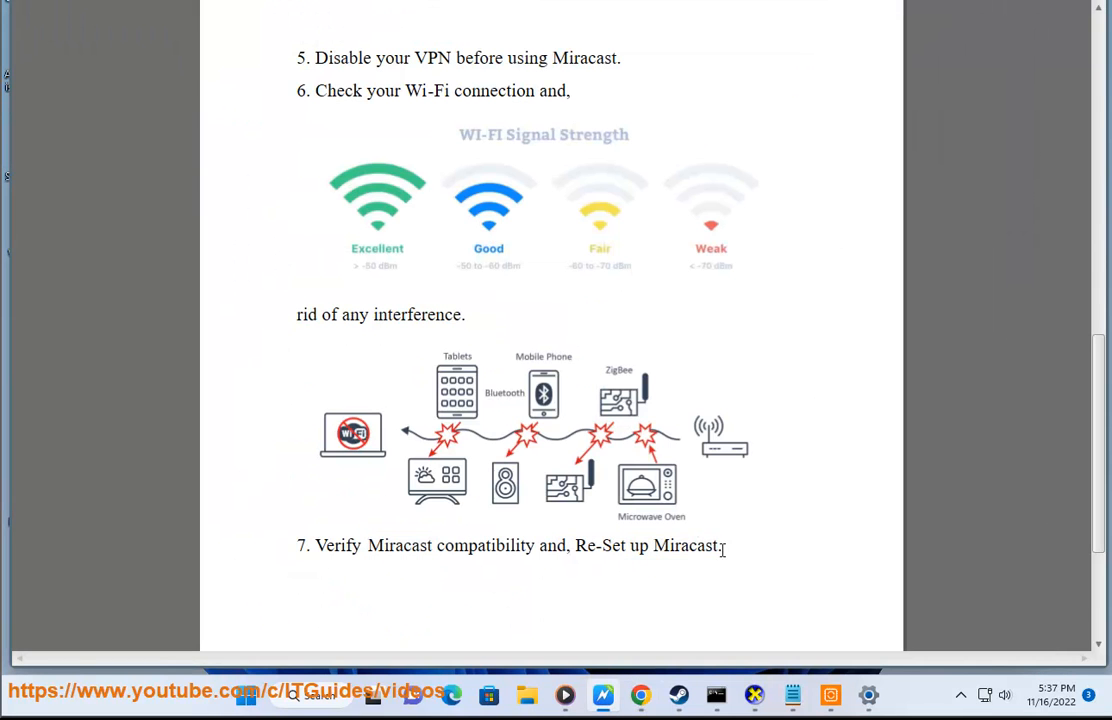
{"action": "double_click", "coordinate": [685, 546]}
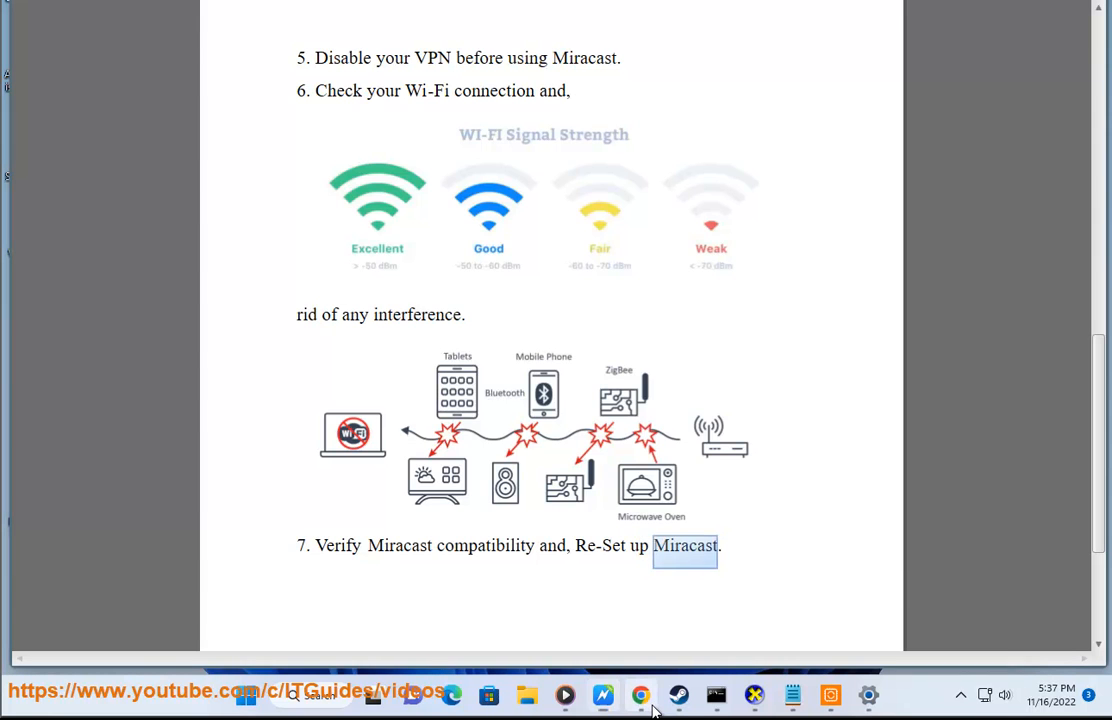
{"action": "left_click", "coordinate": [640, 695]}
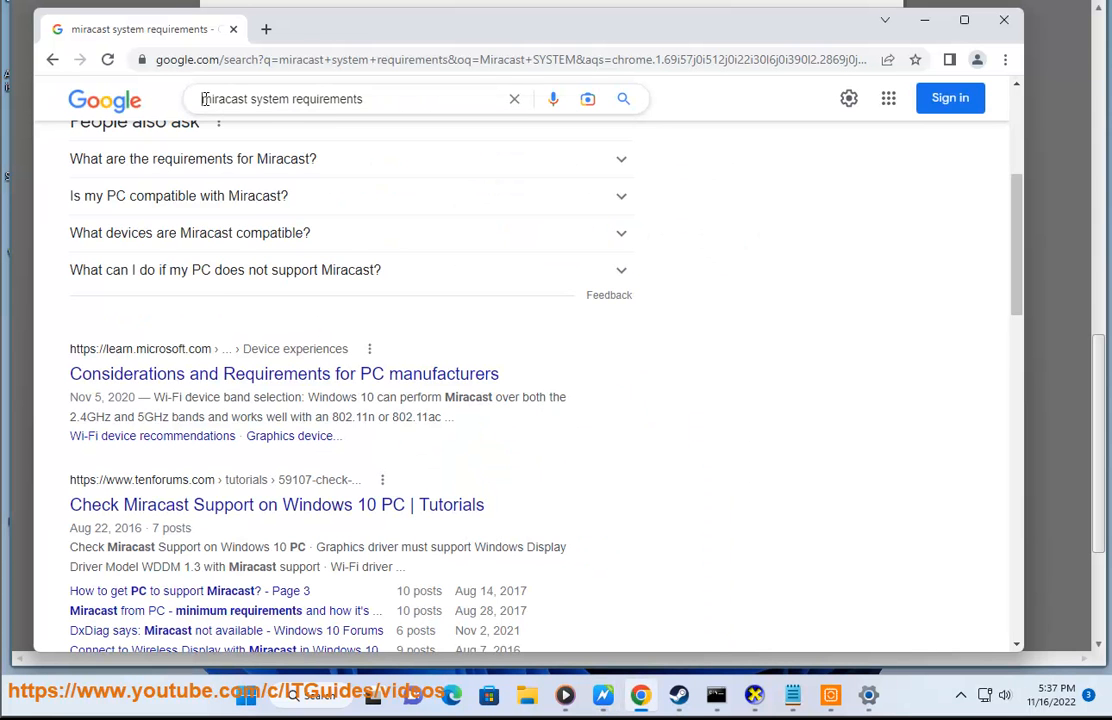